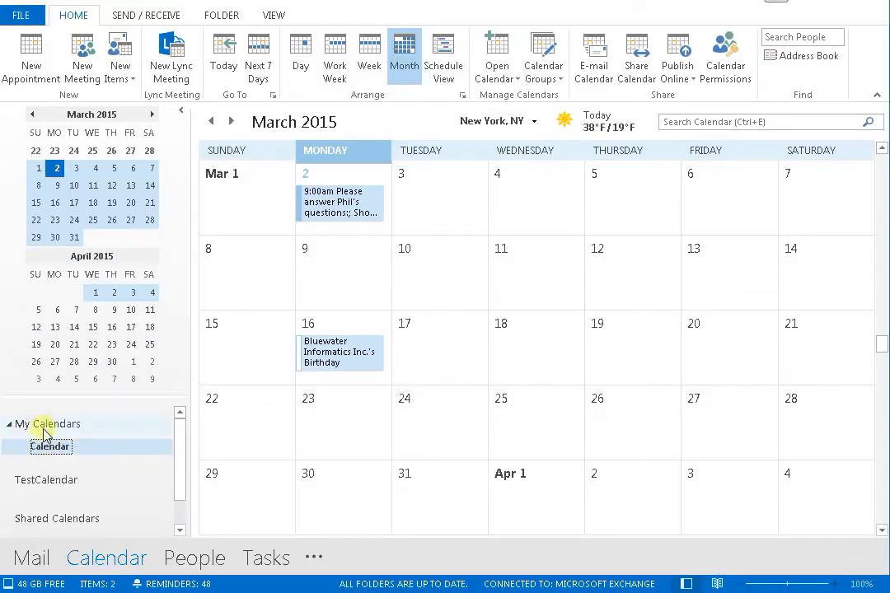
{"action": "mouse_move", "coordinate": [634, 103]}
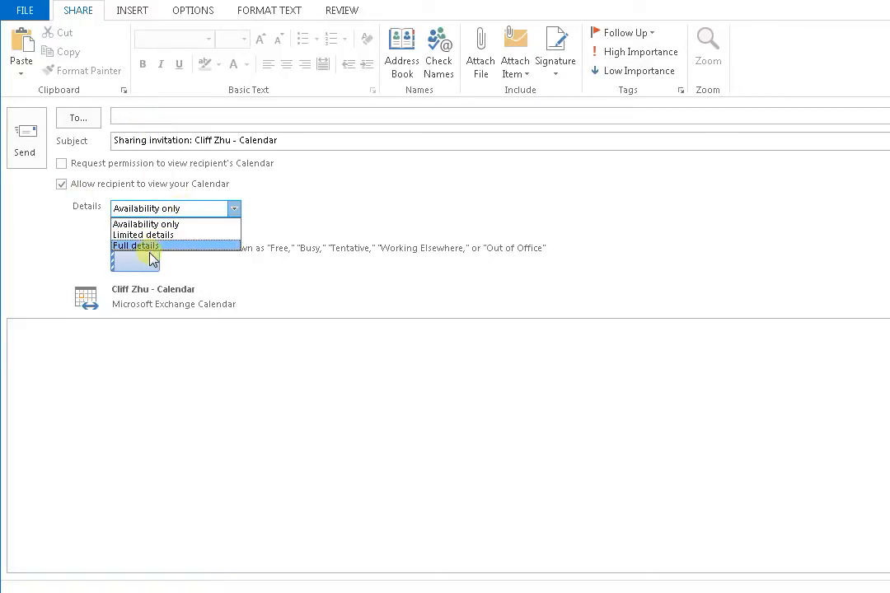
Draft a full-details sharing request with 'test', discard it unsaved, and open Calendar Permissions.
{"action": "left_click", "coordinate": [136, 246]}
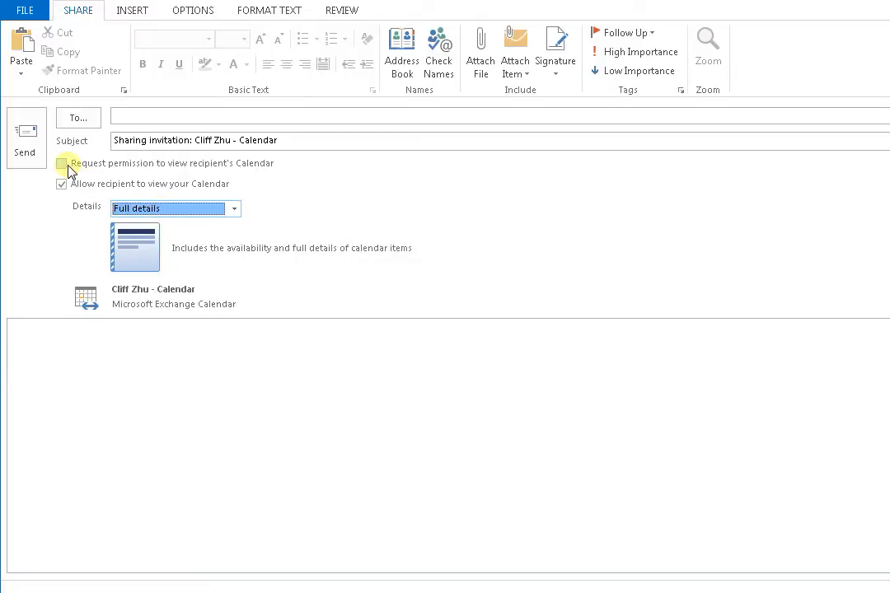
{"action": "left_click", "coordinate": [61, 163]}
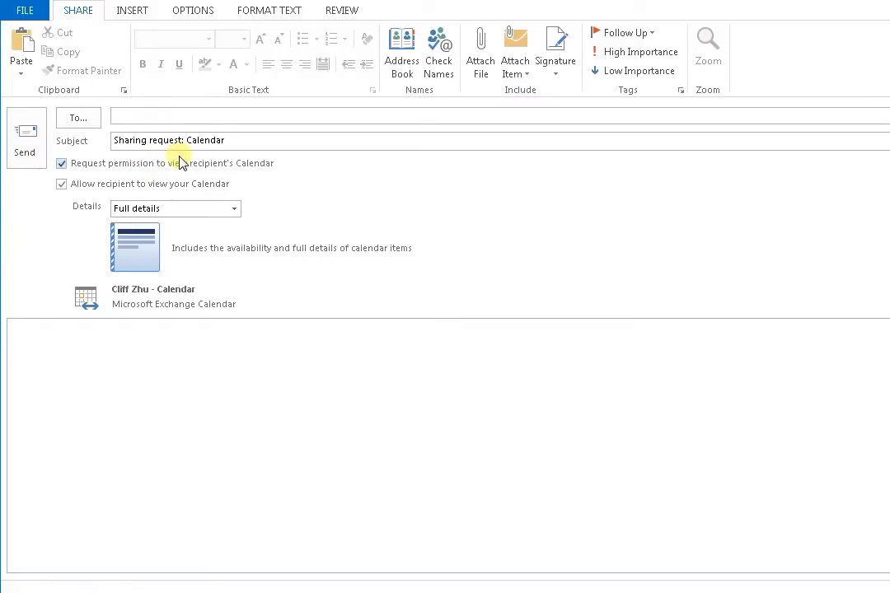
{"action": "type", "text": "test"}
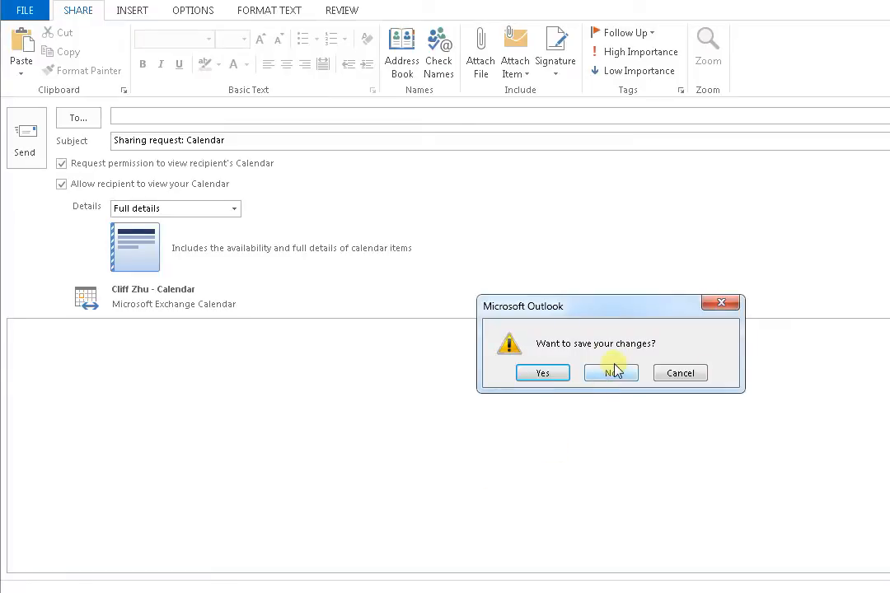
{"action": "left_click", "coordinate": [611, 373]}
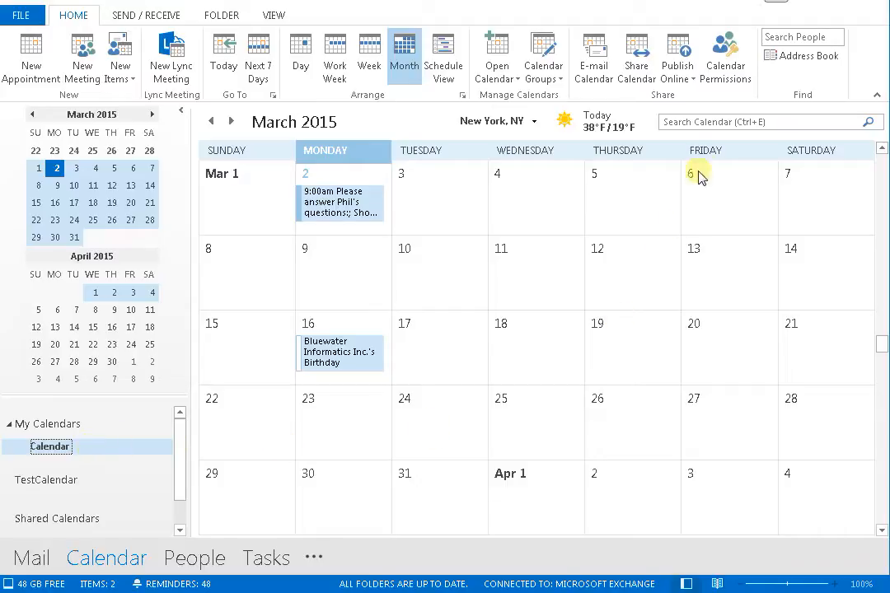
{"action": "mouse_move", "coordinate": [726, 56]}
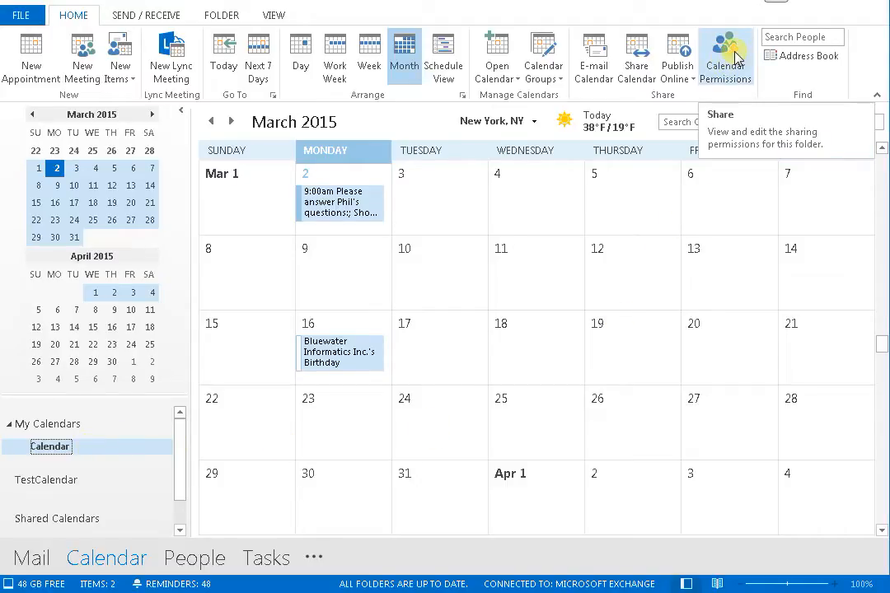
{"action": "left_click", "coordinate": [725, 56]}
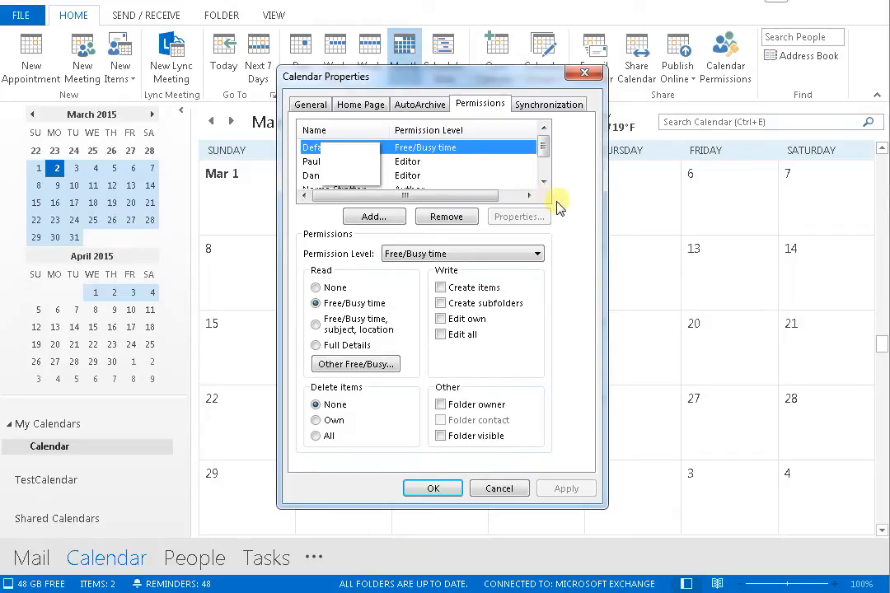
Give the second person in the permission list the Editor level and save.
{"action": "left_click", "coordinate": [312, 161]}
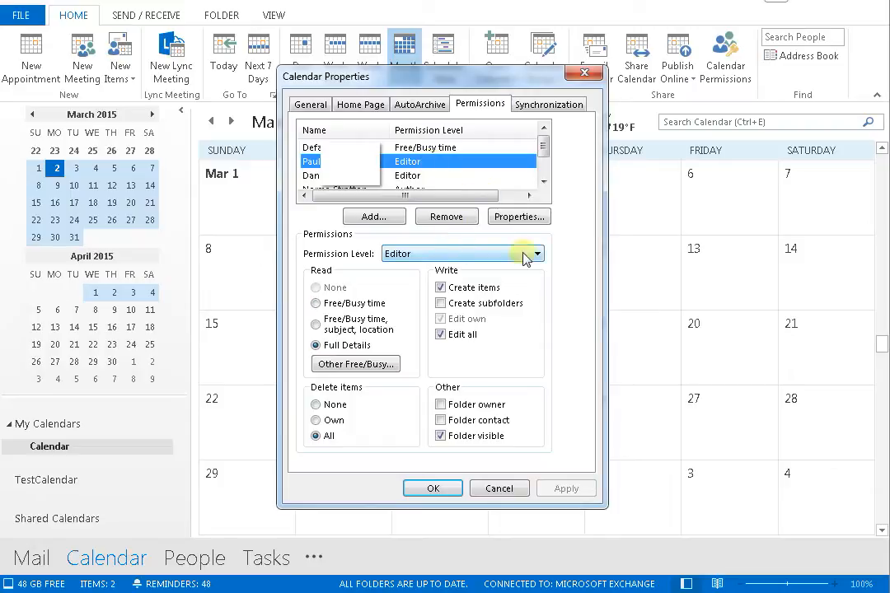
{"action": "left_click", "coordinate": [536, 253]}
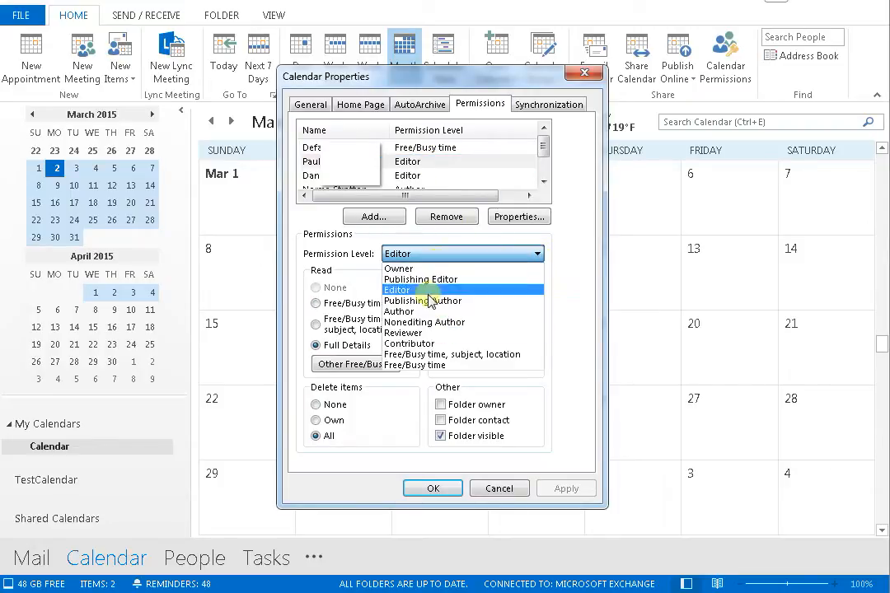
{"action": "mouse_move", "coordinate": [399, 268]}
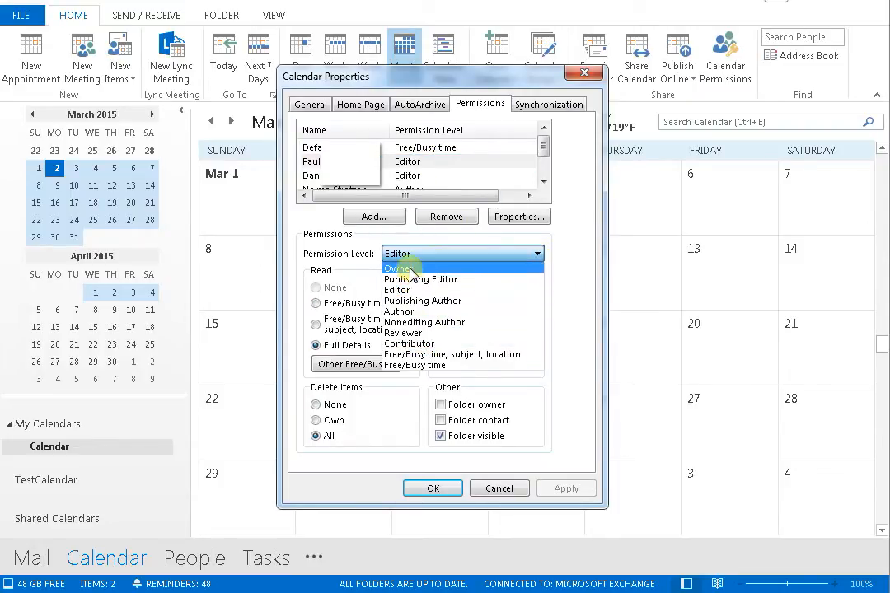
{"action": "left_click", "coordinate": [398, 289]}
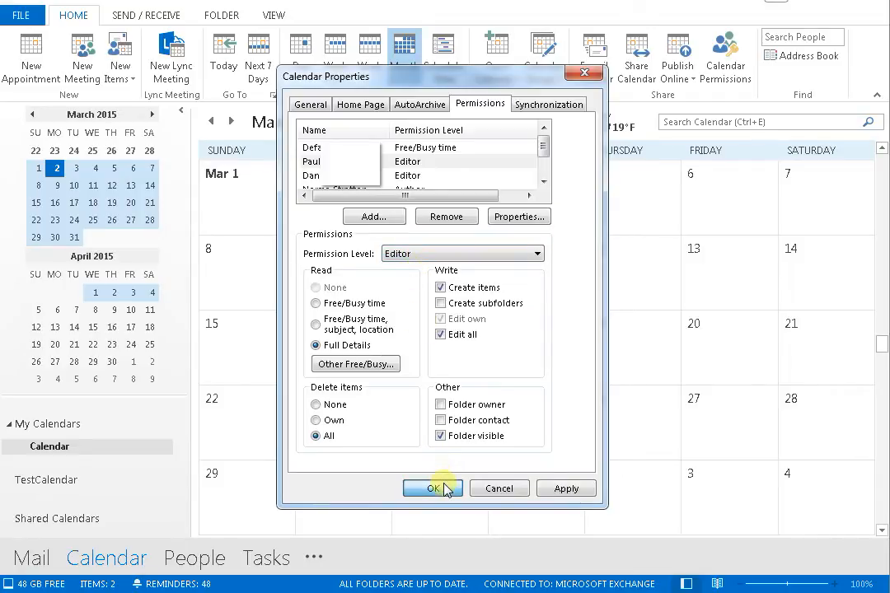
{"action": "left_click", "coordinate": [432, 488]}
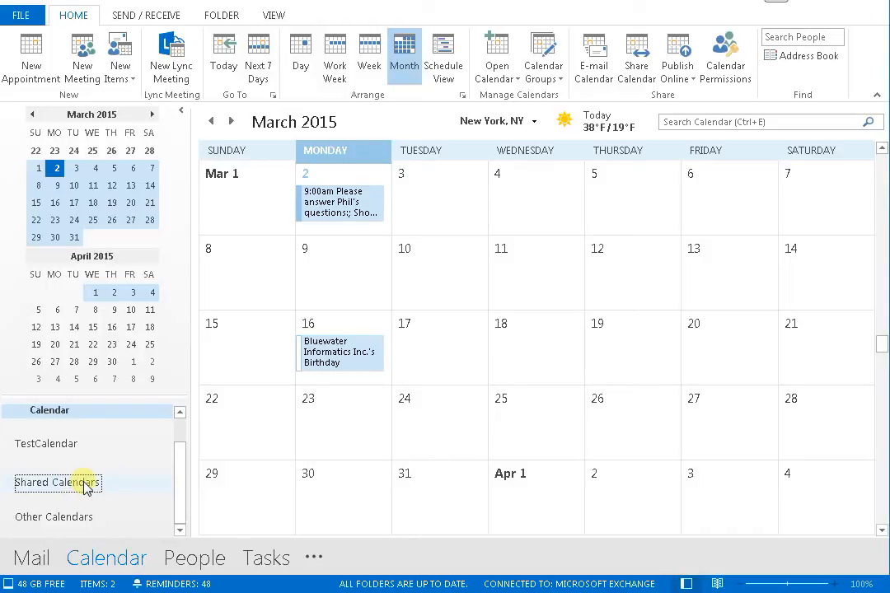
Choose Add Calendar From Address Book on the Shared Calendars group.
{"action": "right_click", "coordinate": [58, 482]}
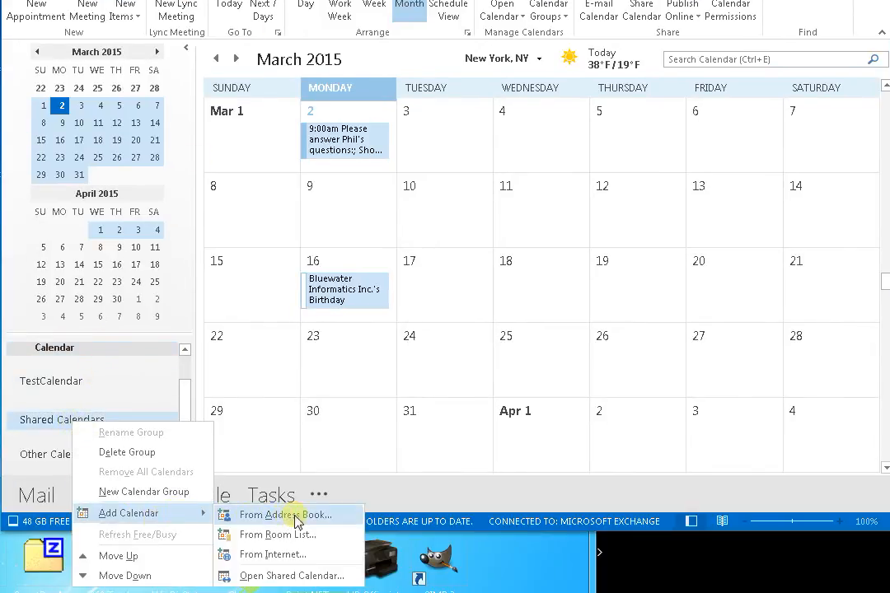
{"action": "left_click", "coordinate": [287, 514]}
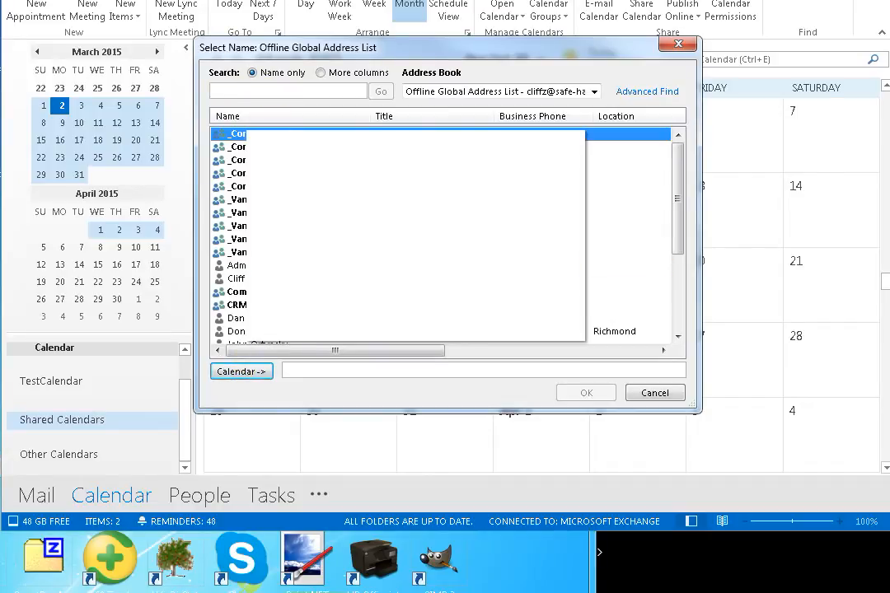
Pick Administrator in the name picker and confirm adding its calendar.
{"action": "double_click", "coordinate": [238, 265]}
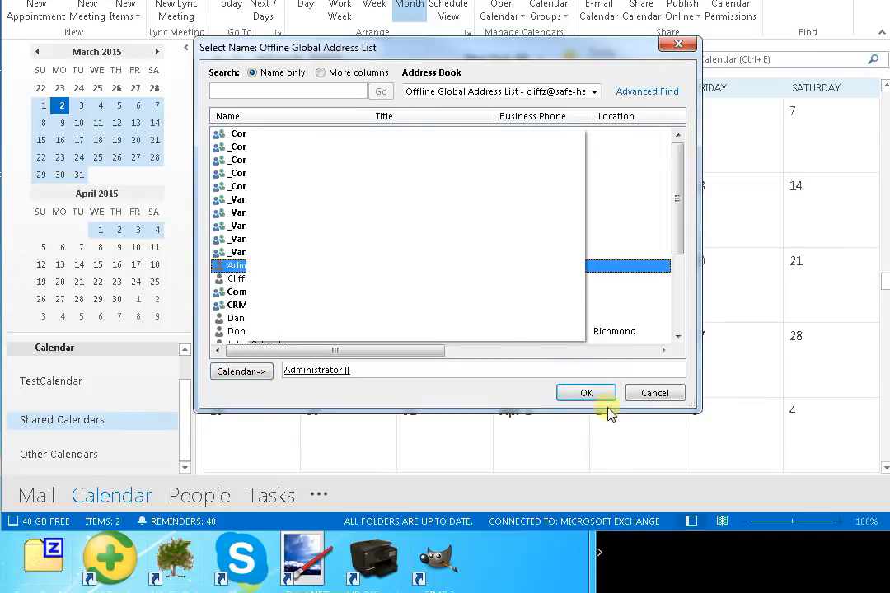
{"action": "left_click", "coordinate": [586, 392]}
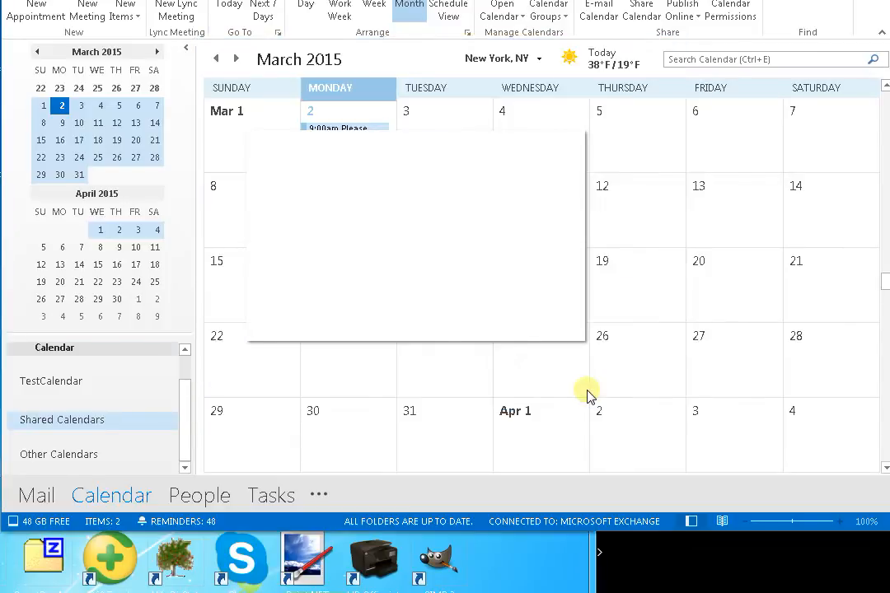
{"action": "left_click", "coordinate": [40, 442]}
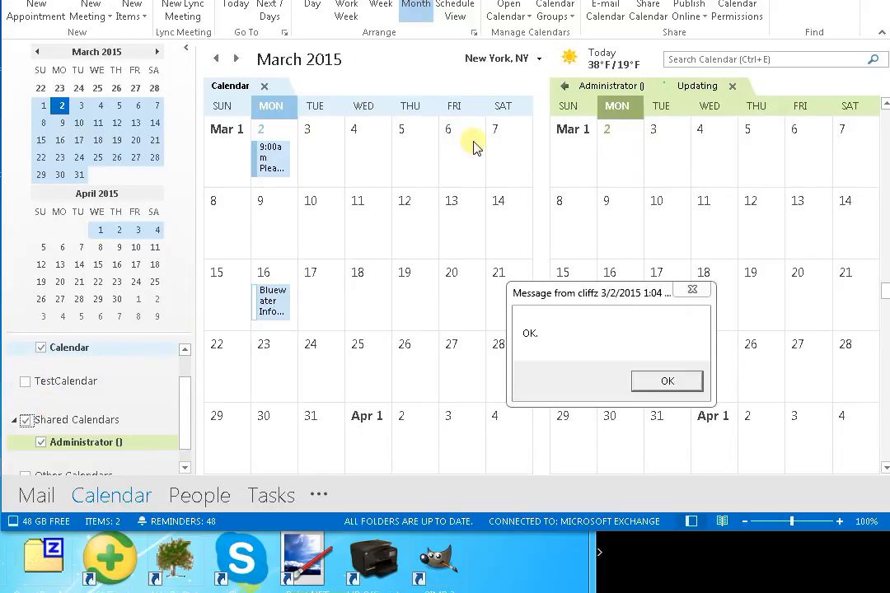
Dismiss the message, show the Administrator calendar beside the main one, and open its options.
{"action": "left_click", "coordinate": [667, 381]}
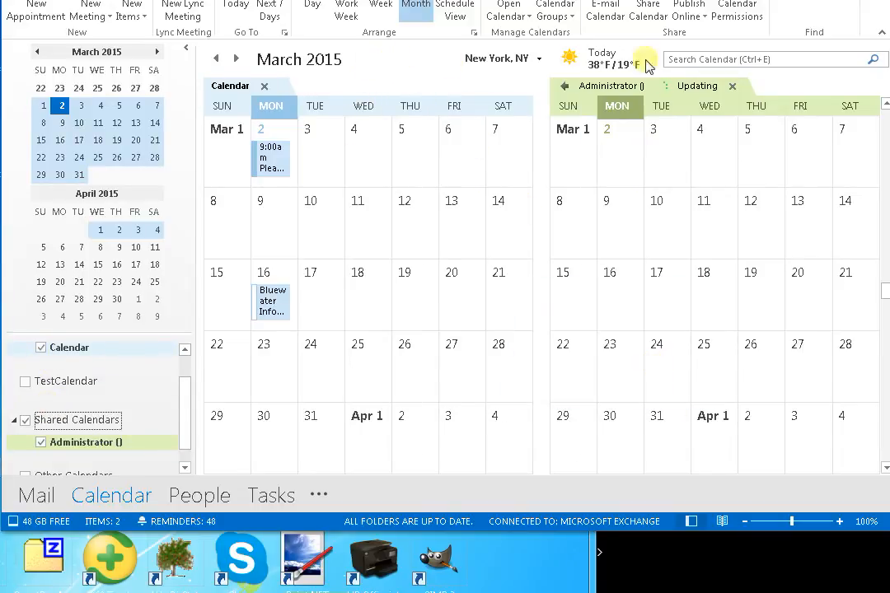
{"action": "left_click", "coordinate": [620, 152]}
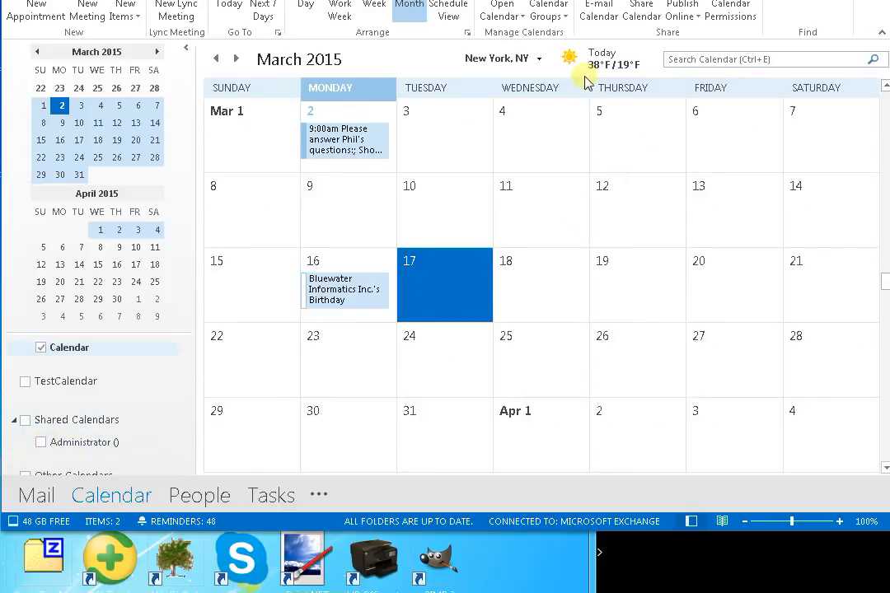
{"action": "left_click", "coordinate": [40, 443]}
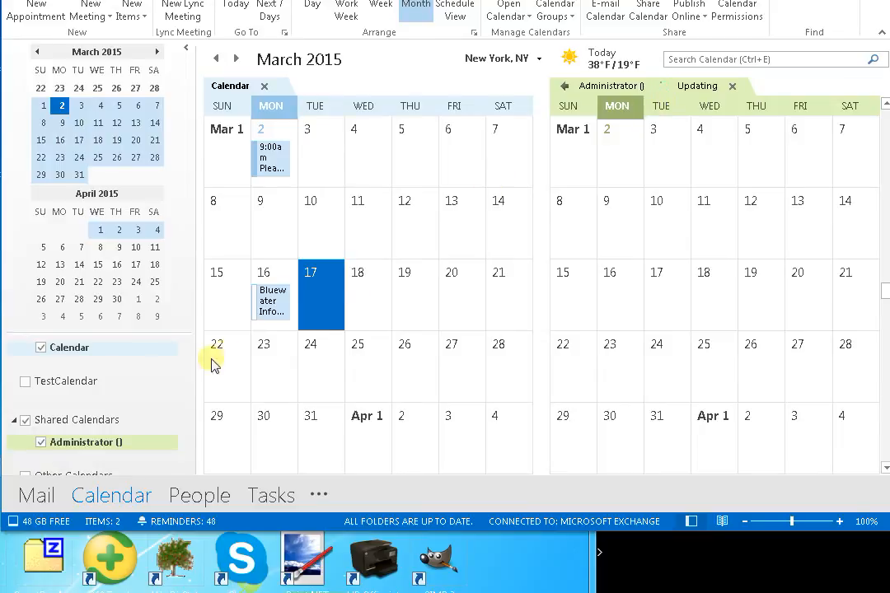
{"action": "mouse_move", "coordinate": [85, 443]}
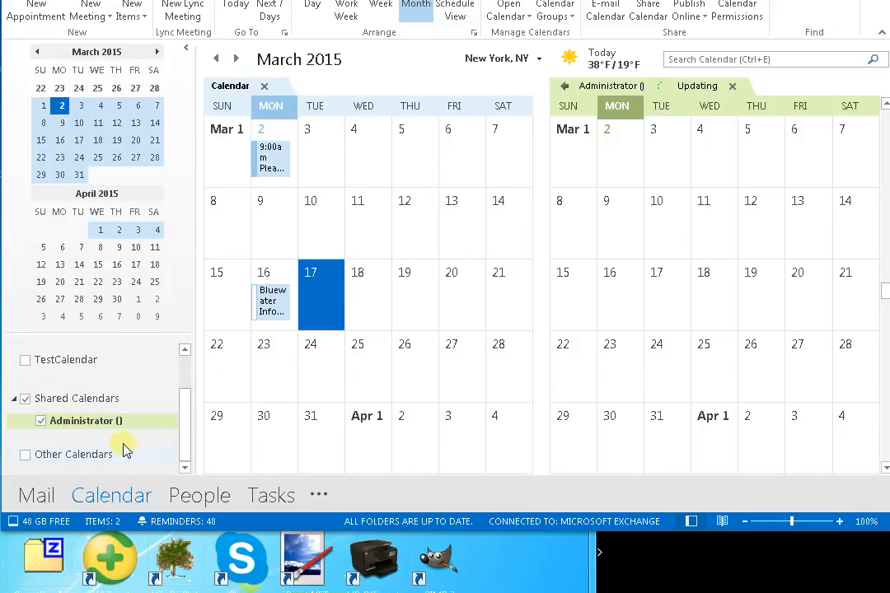
{"action": "right_click", "coordinate": [85, 420]}
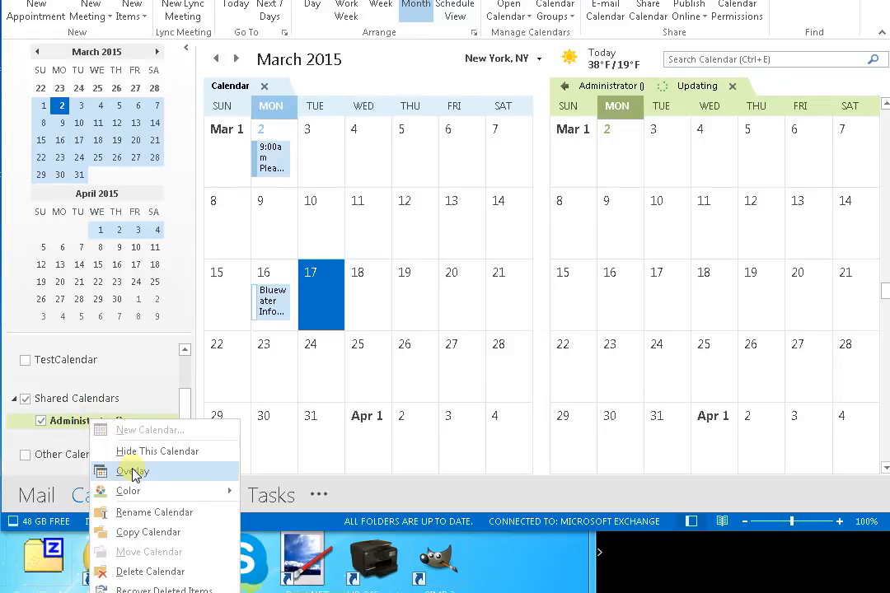